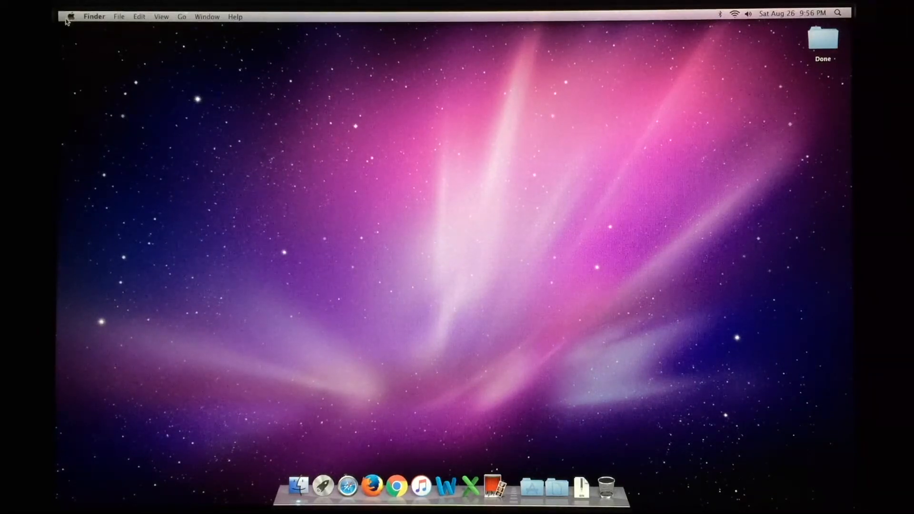
{"action": "mouse_move", "coordinate": [74, 23]}
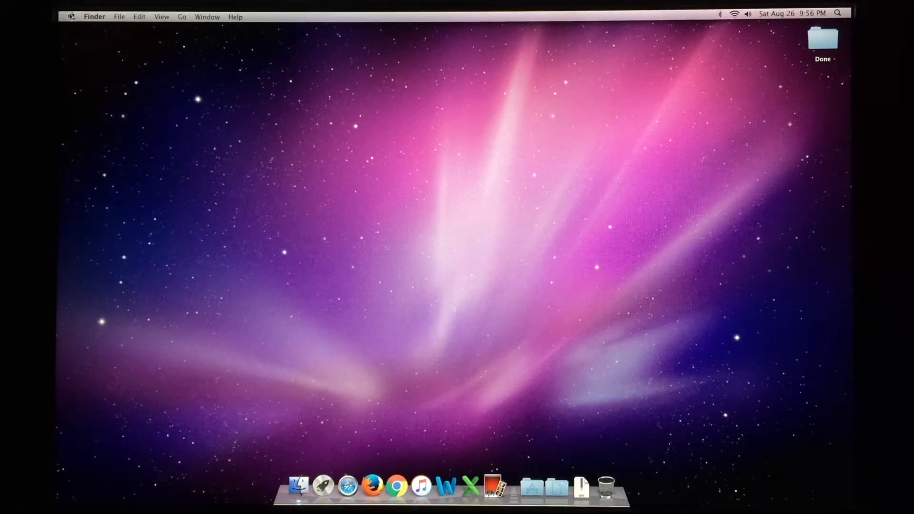
{"action": "mouse_move", "coordinate": [303, 104]}
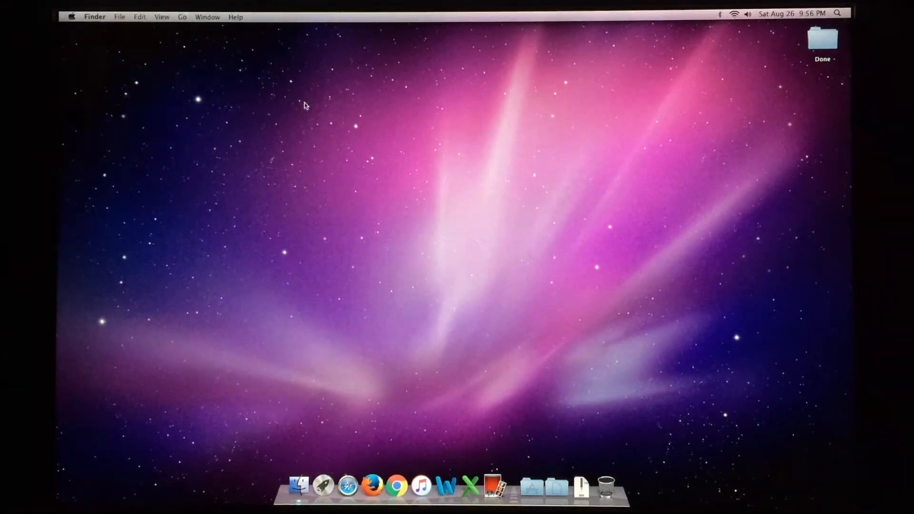
- View the Mac's basic system information, then visit Apple's website in Safari and quit Safari
{"action": "left_click", "coordinate": [71, 16]}
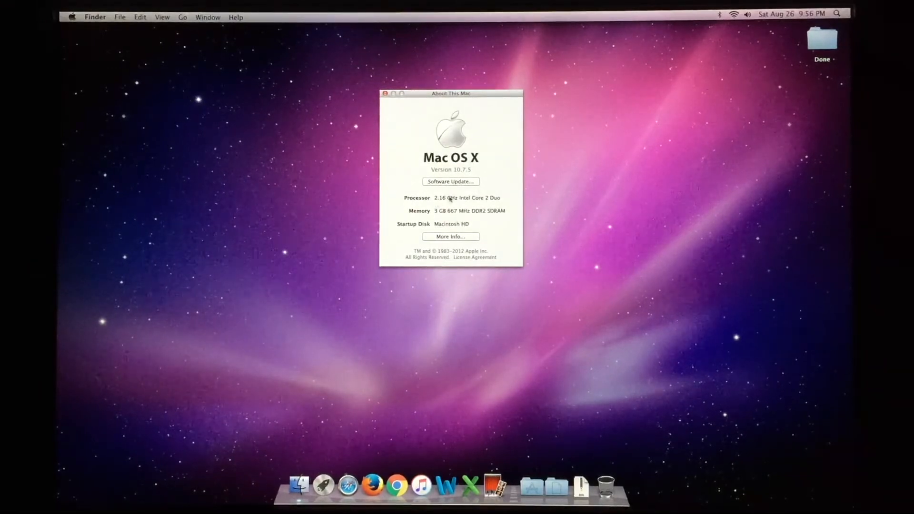
{"action": "mouse_move", "coordinate": [444, 205]}
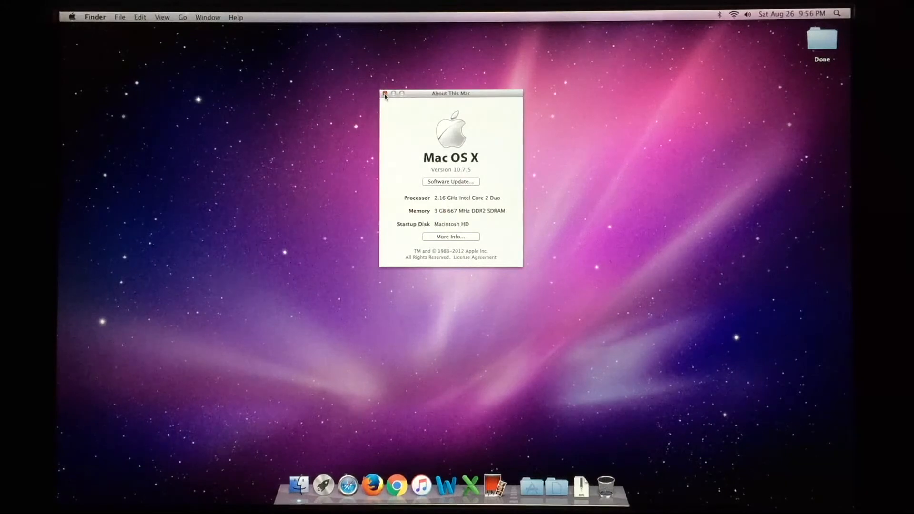
{"action": "left_click", "coordinate": [384, 94]}
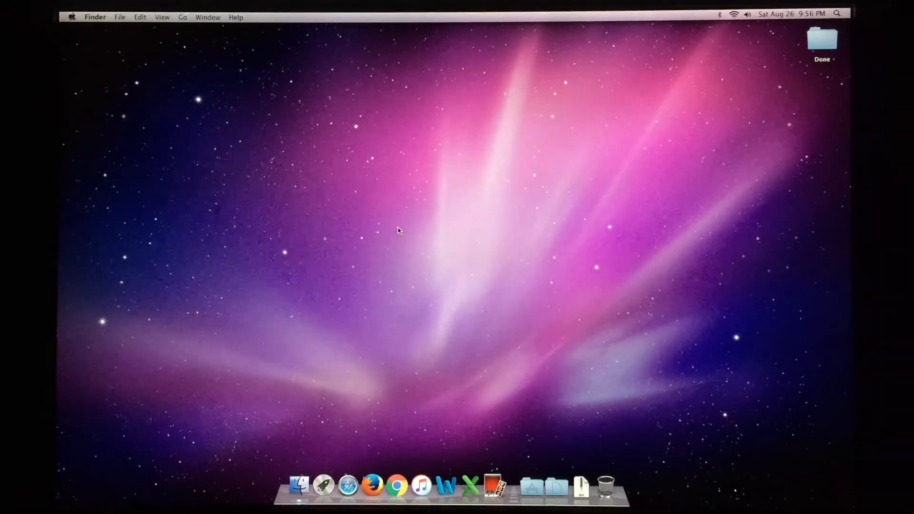
{"action": "mouse_move", "coordinate": [348, 485]}
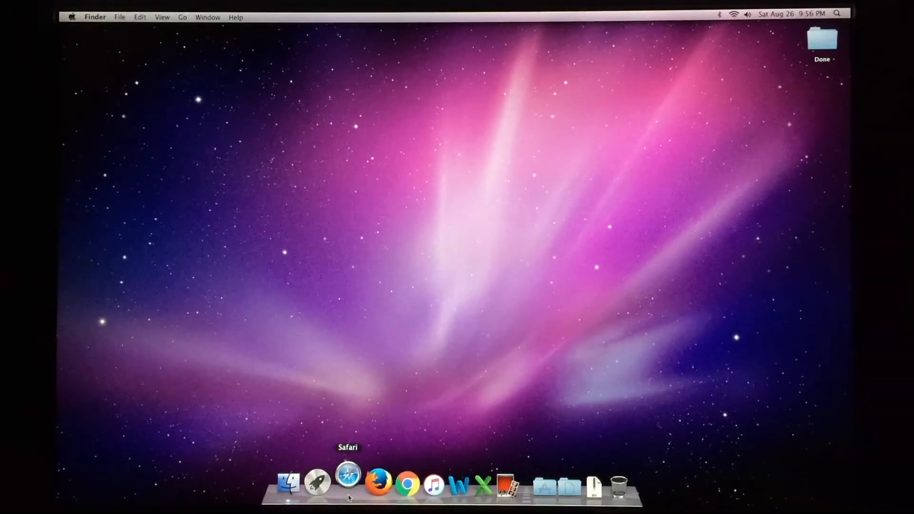
{"action": "left_click", "coordinate": [347, 482]}
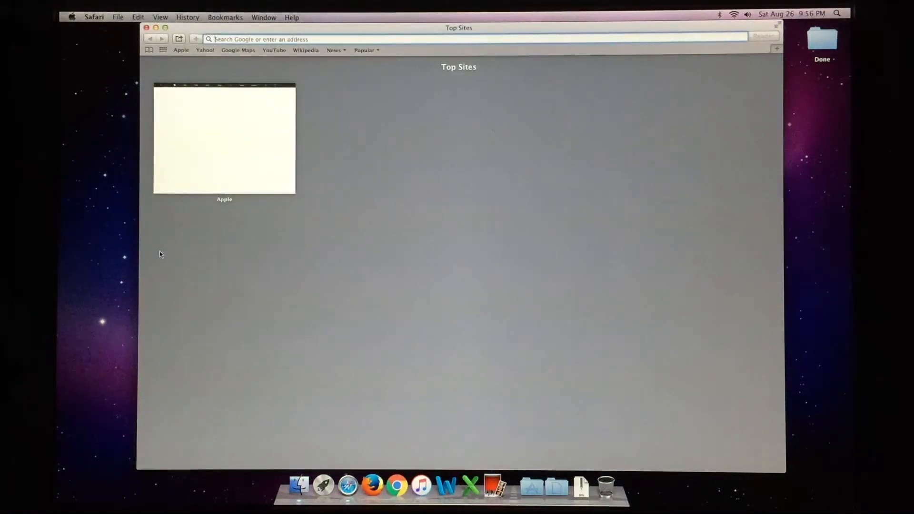
{"action": "mouse_move", "coordinate": [81, 224]}
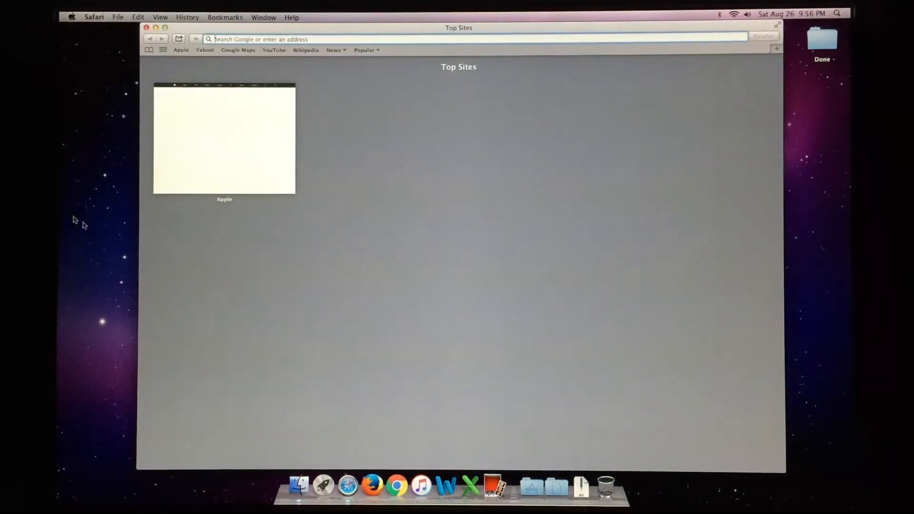
{"action": "left_click", "coordinate": [224, 138]}
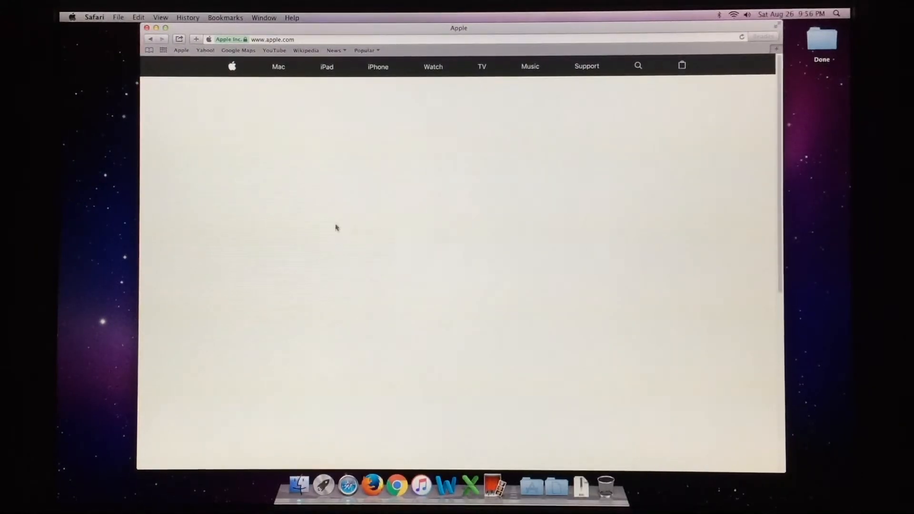
{"action": "mouse_move", "coordinate": [85, 25]}
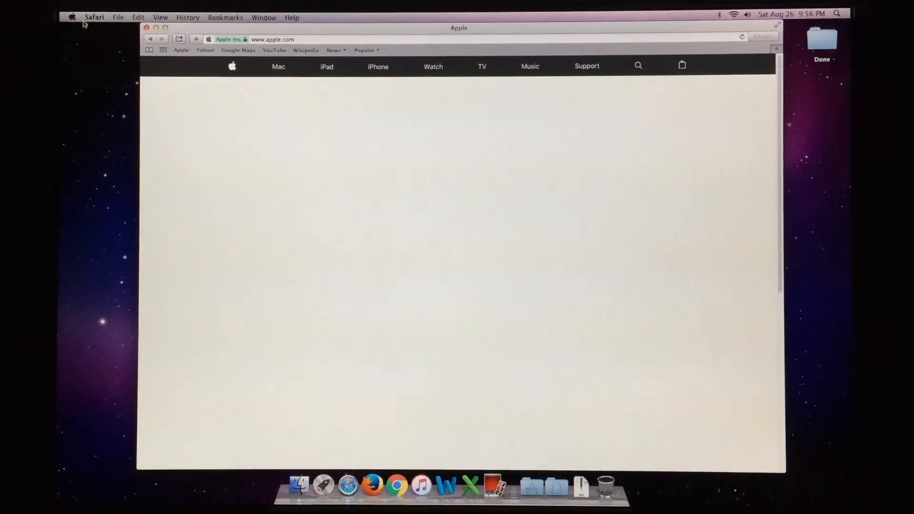
{"action": "left_click", "coordinate": [94, 17]}
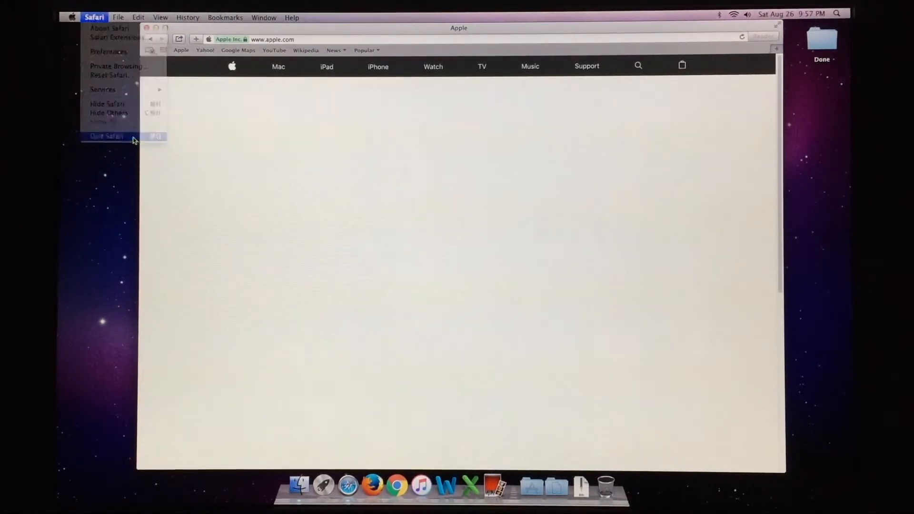
{"action": "left_click", "coordinate": [106, 135]}
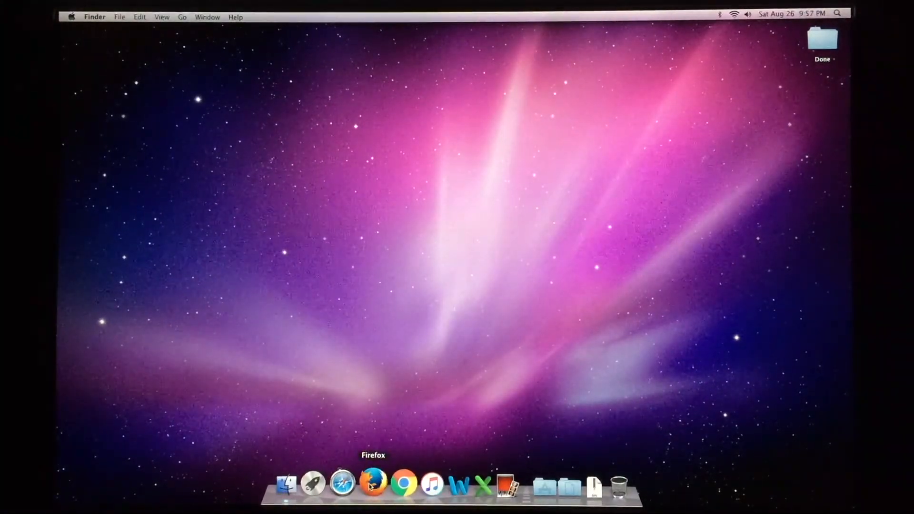
- Launch Firefox and check its About window showing version 48.0.2
{"action": "left_click", "coordinate": [372, 482]}
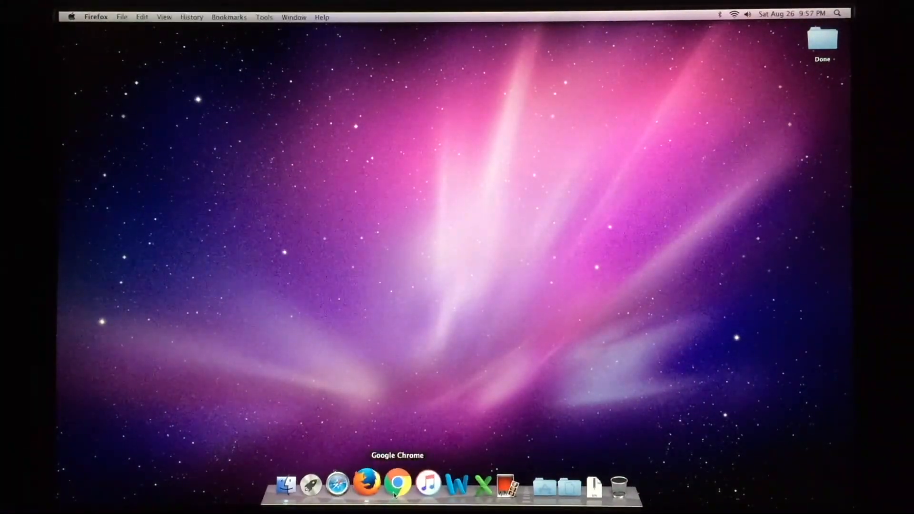
{"action": "left_click", "coordinate": [365, 482]}
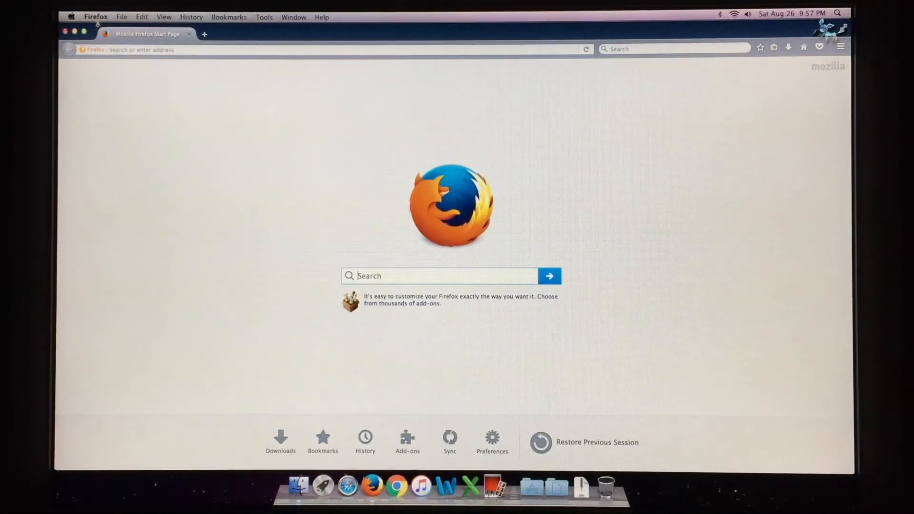
{"action": "left_click", "coordinate": [96, 16]}
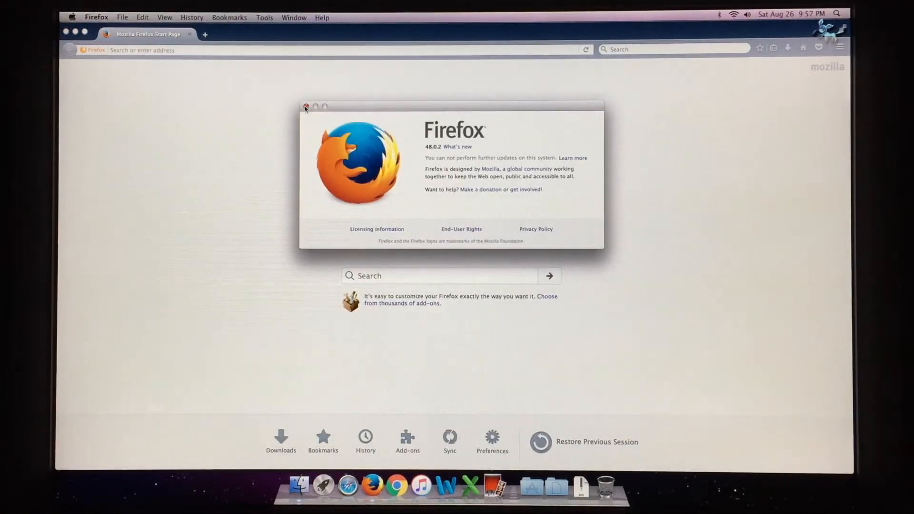
{"action": "left_click", "coordinate": [305, 106]}
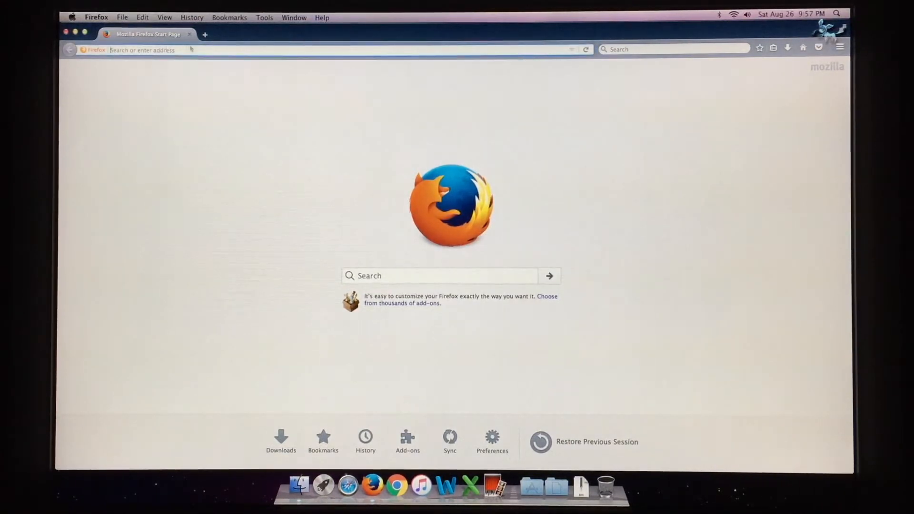
{"action": "type", "text": "lighting-gallery.net/"}
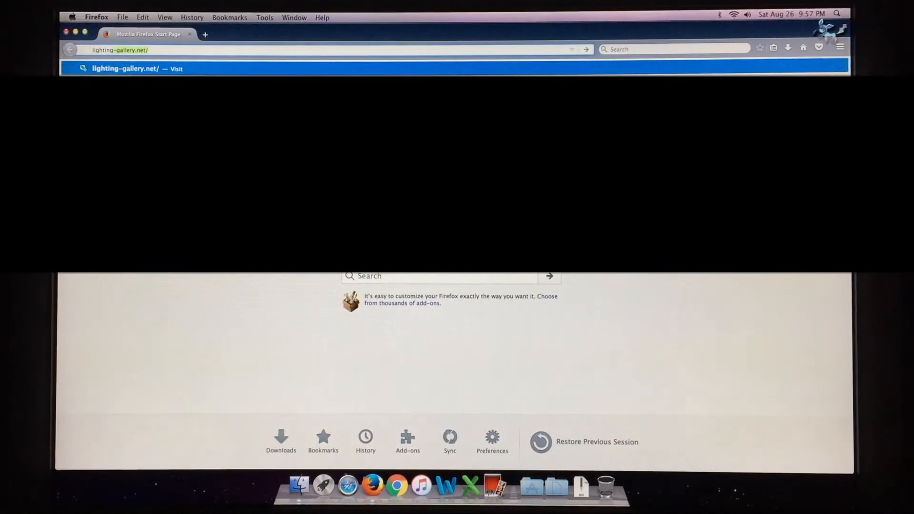
{"action": "type", "text": "www.lighting-gallery.net"}
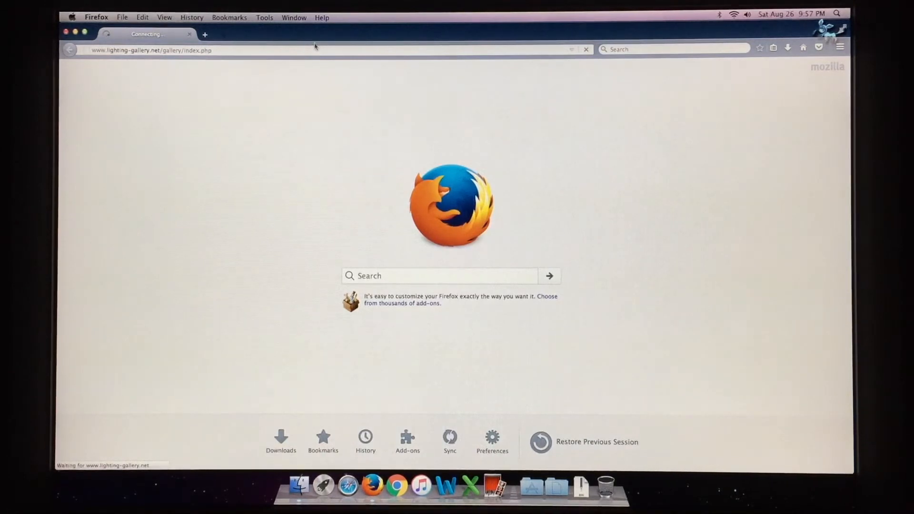
{"action": "mouse_move", "coordinate": [312, 46]}
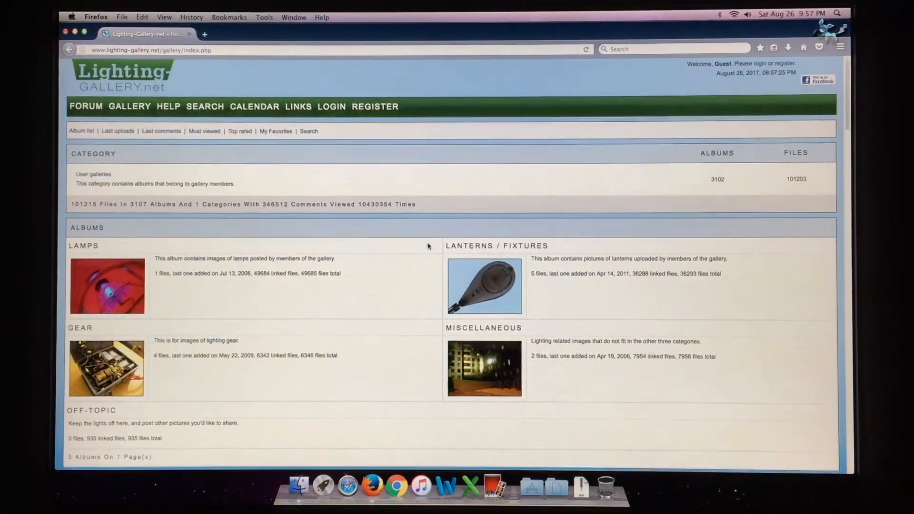
{"action": "scroll", "scroll_direction": "down", "scroll_amount": 3}
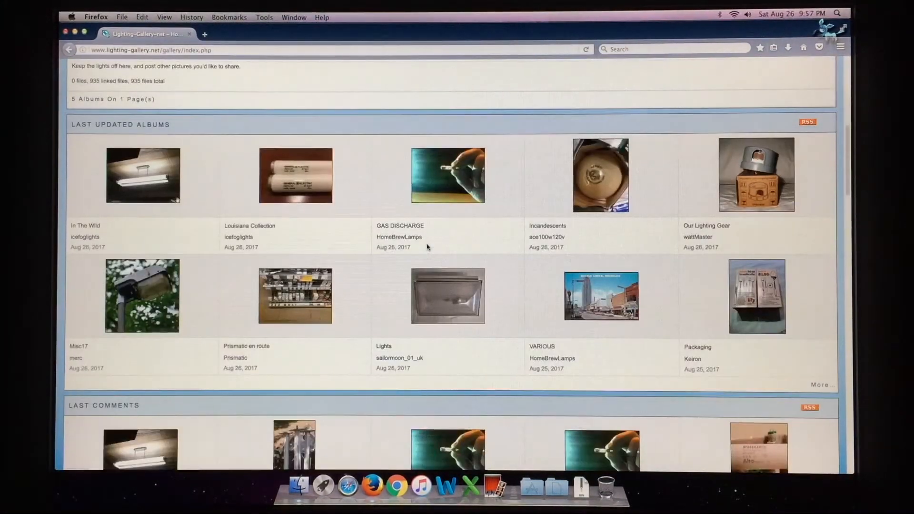
{"action": "scroll", "scroll_direction": "down", "scroll_amount": 3}
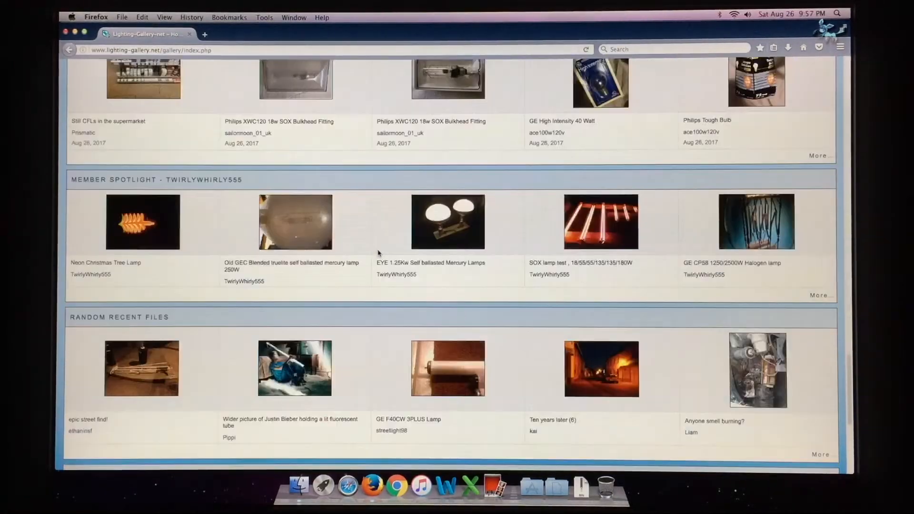
{"action": "scroll", "scroll_direction": "up", "scroll_amount": 3}
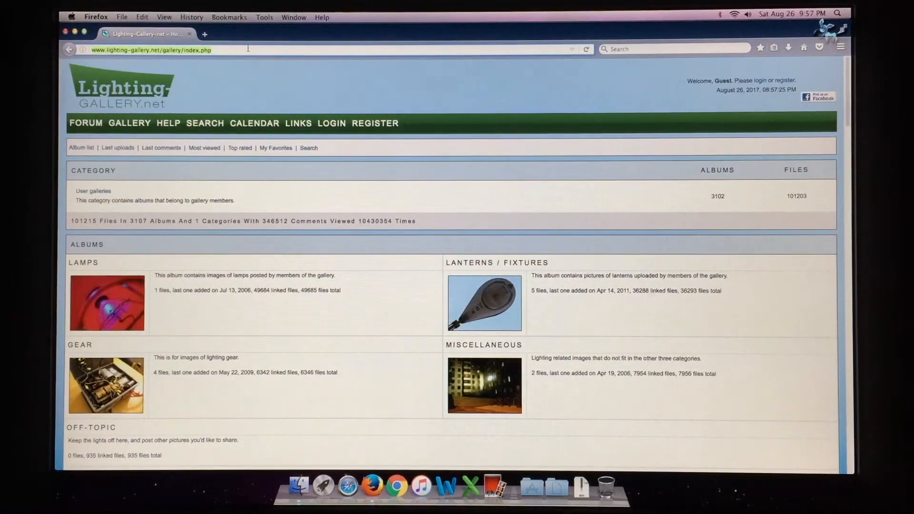
- Go to youtube.com and scroll down past the recommended videos
{"action": "type", "text": "youtube.com/"}
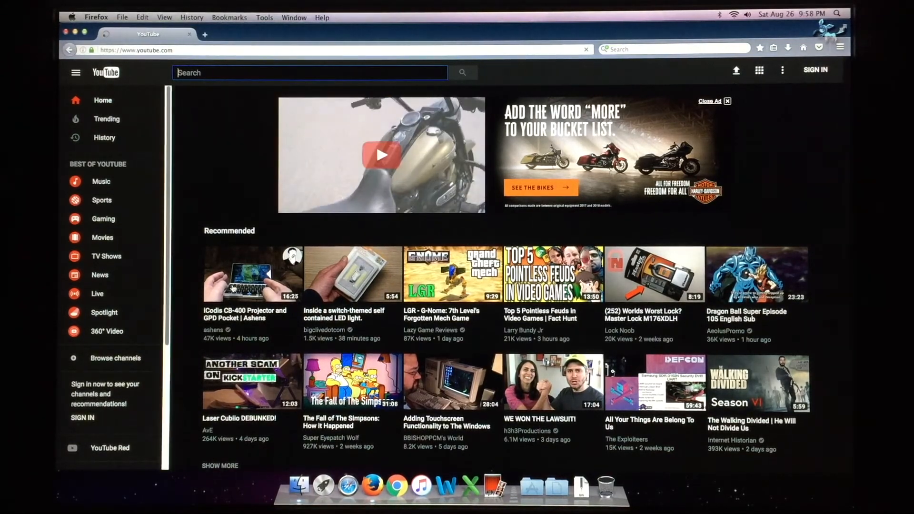
{"action": "scroll", "scroll_direction": "down", "scroll_amount": 3}
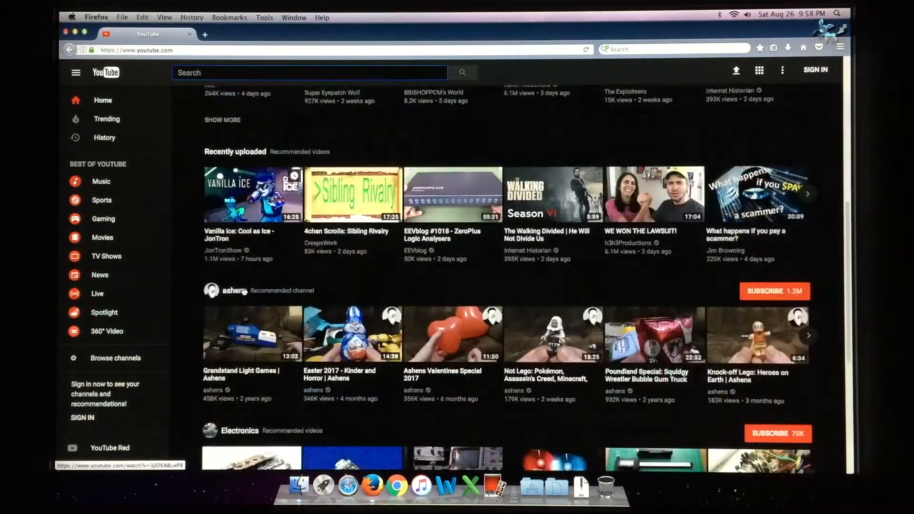
{"action": "scroll", "scroll_direction": "down", "scroll_amount": 3}
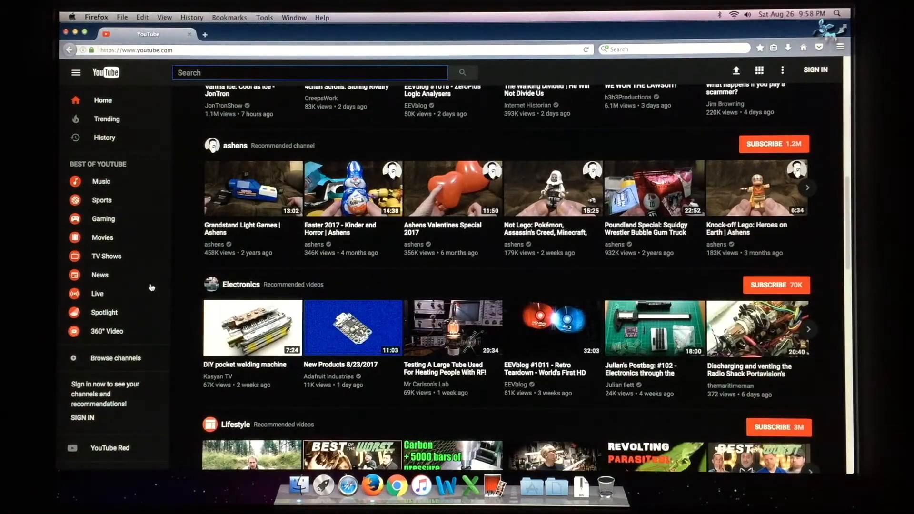
{"action": "mouse_move", "coordinate": [186, 278]}
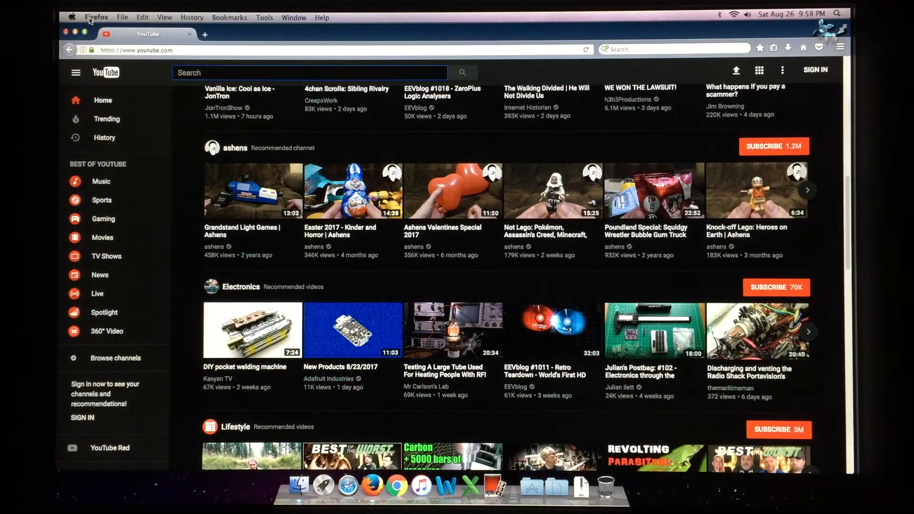
- Quit Firefox from its application menu
{"action": "left_click", "coordinate": [96, 17]}
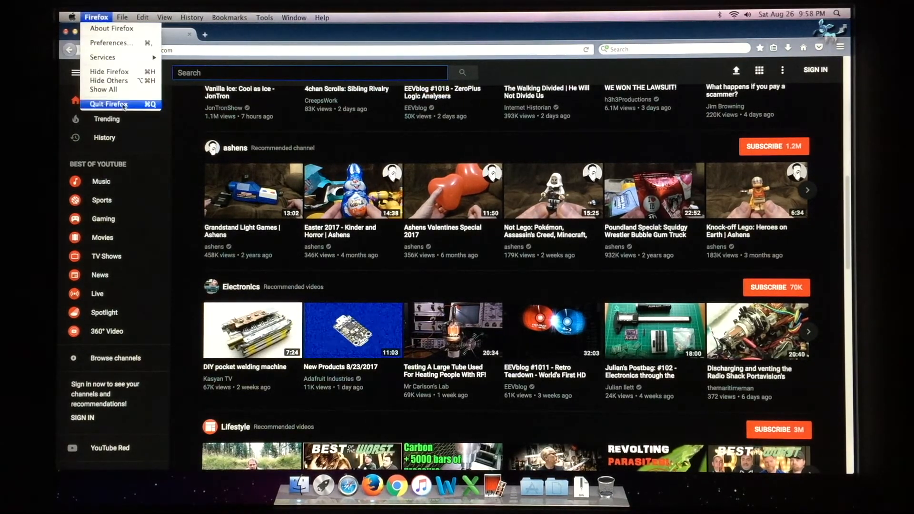
{"action": "left_click", "coordinate": [110, 104]}
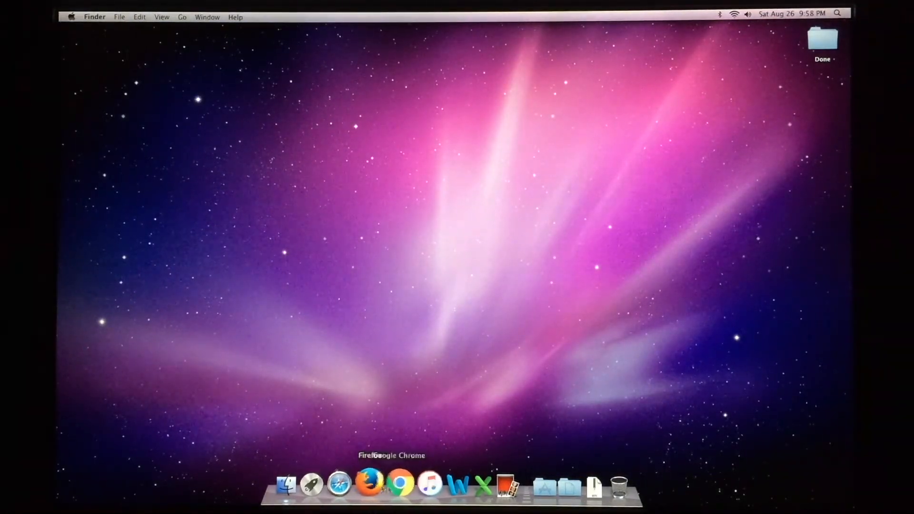
{"action": "mouse_move", "coordinate": [424, 483]}
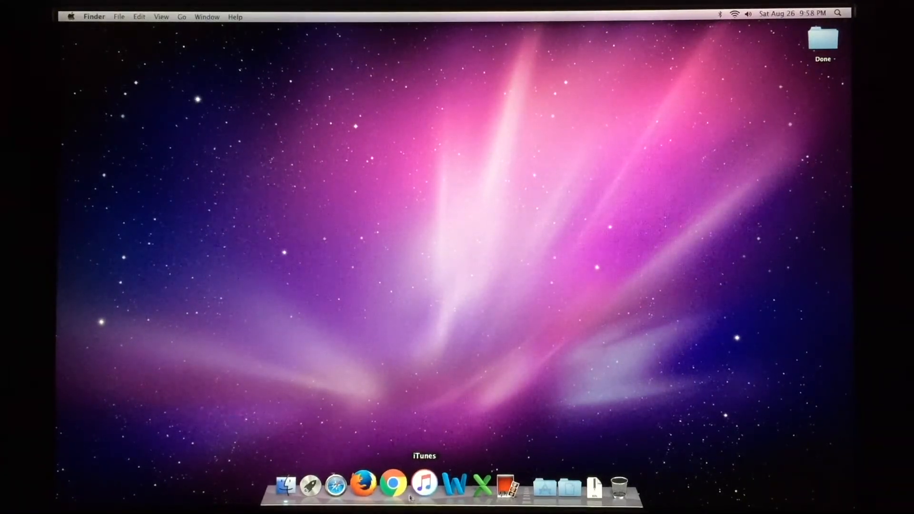
{"action": "mouse_move", "coordinate": [369, 482]}
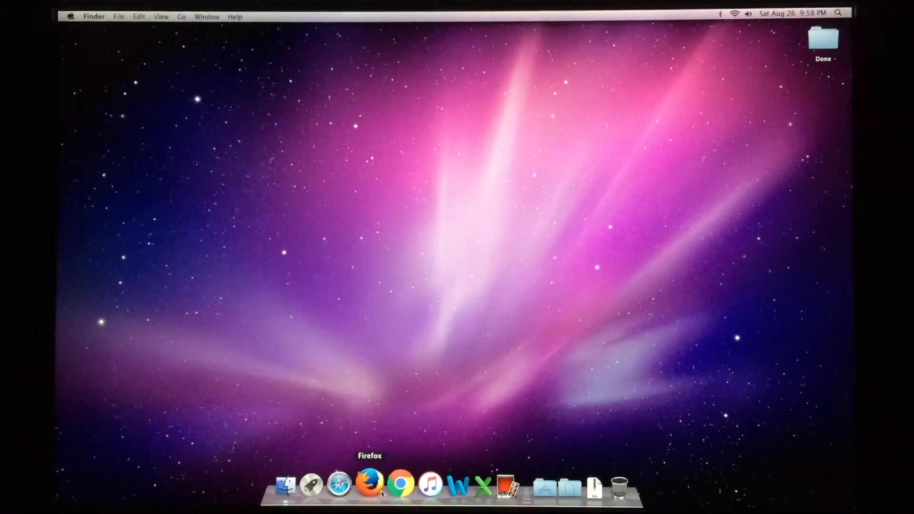
{"action": "mouse_move", "coordinate": [343, 483]}
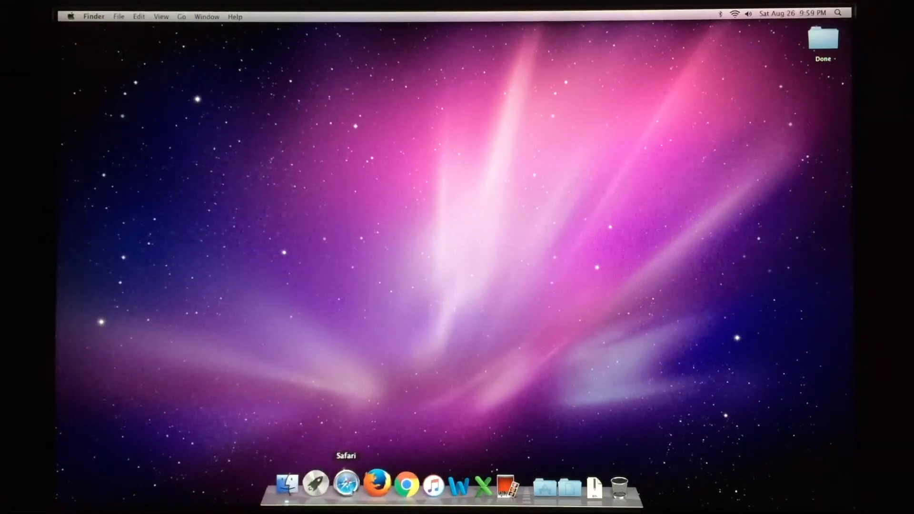
{"action": "mouse_move", "coordinate": [372, 483]}
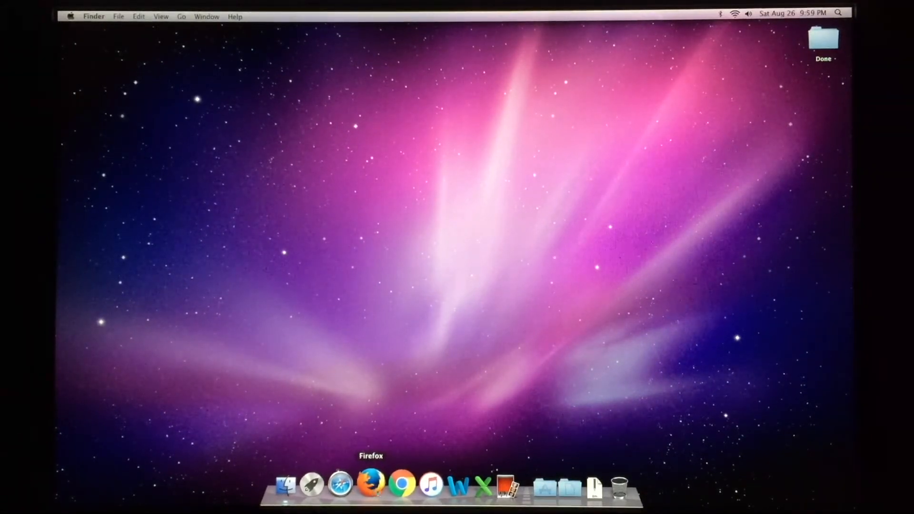
{"action": "mouse_move", "coordinate": [397, 482]}
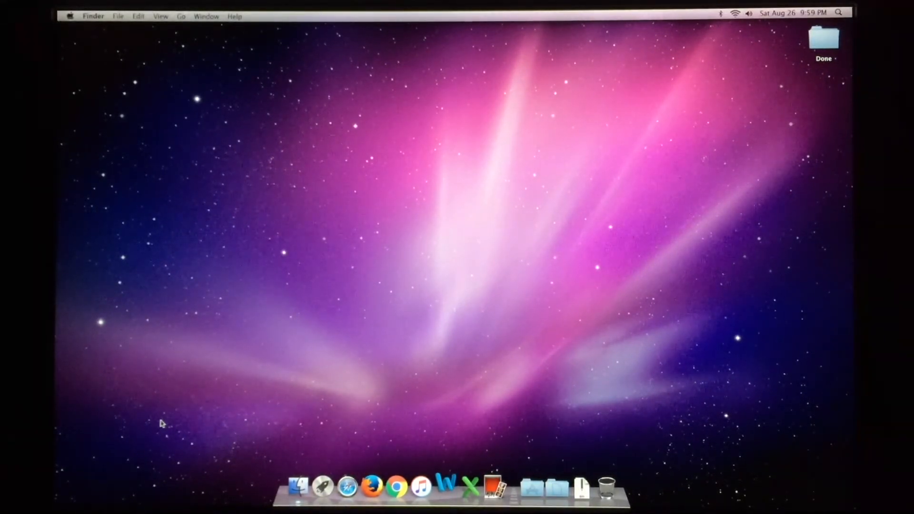
{"action": "left_click", "coordinate": [444, 485]}
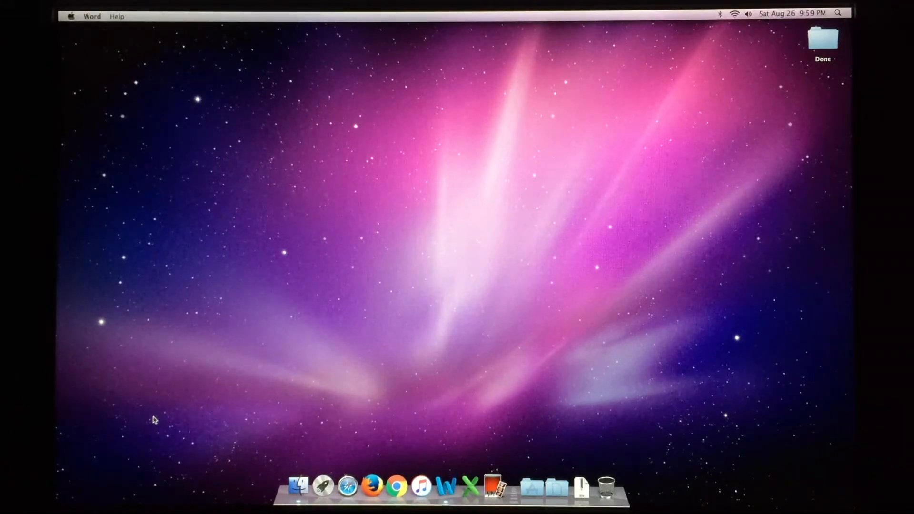
{"action": "left_click", "coordinate": [446, 485]}
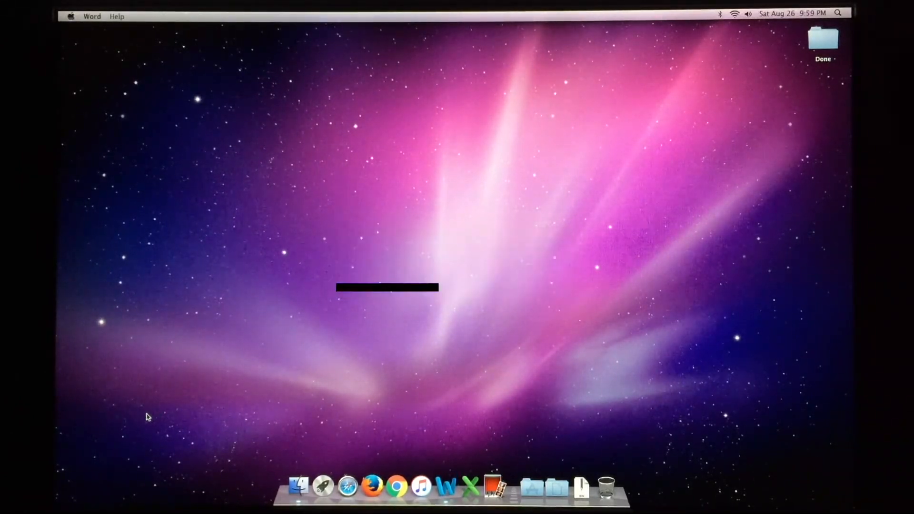
{"action": "left_click", "coordinate": [444, 485]}
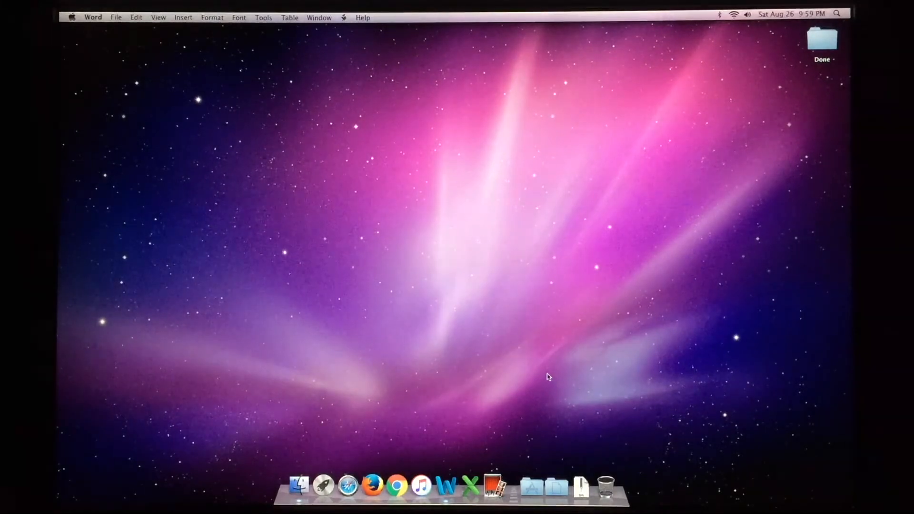
{"action": "left_click", "coordinate": [444, 485]}
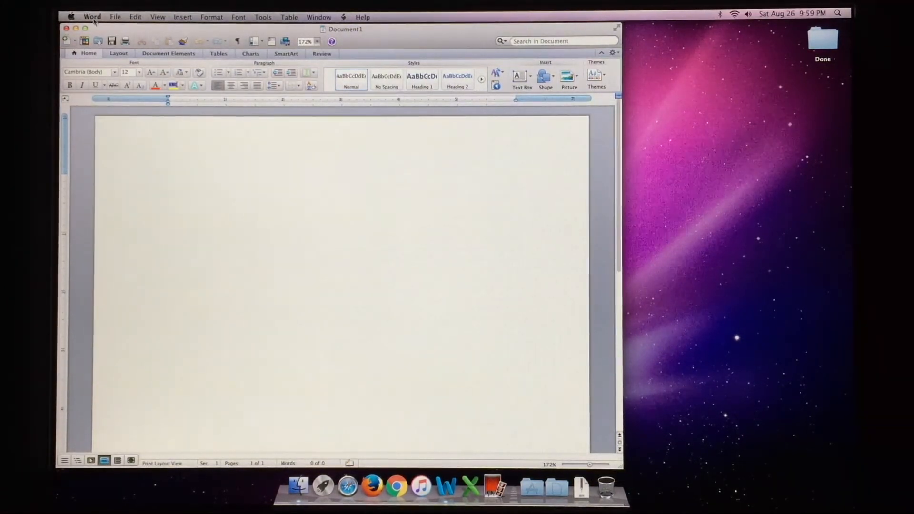
{"action": "left_click", "coordinate": [92, 16]}
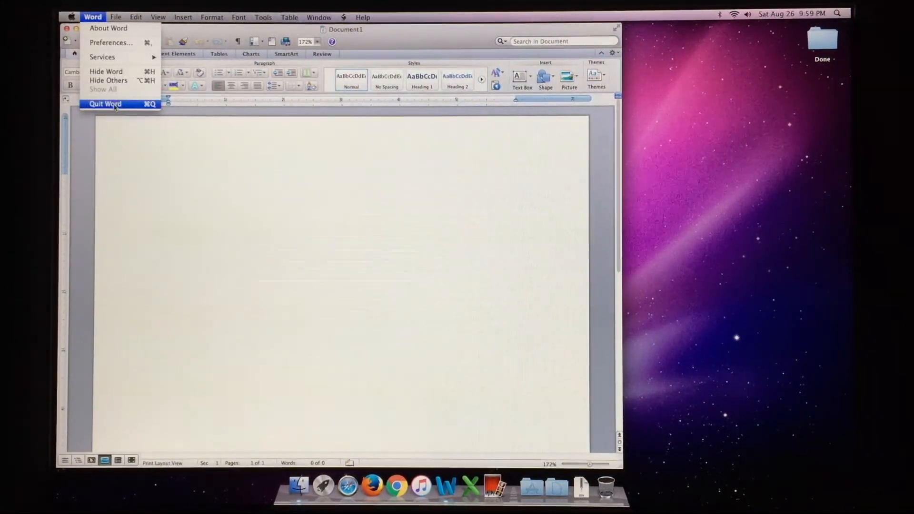
{"action": "left_click", "coordinate": [105, 104]}
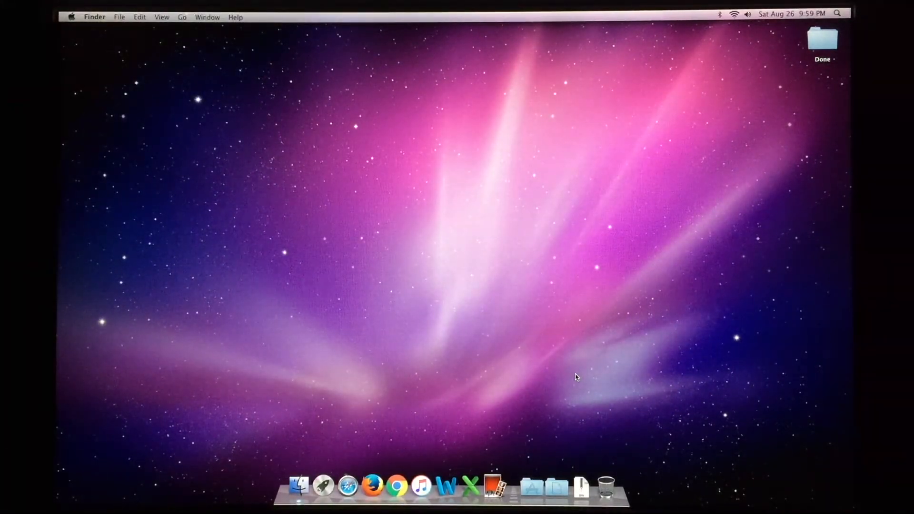
{"action": "mouse_move", "coordinate": [546, 394]}
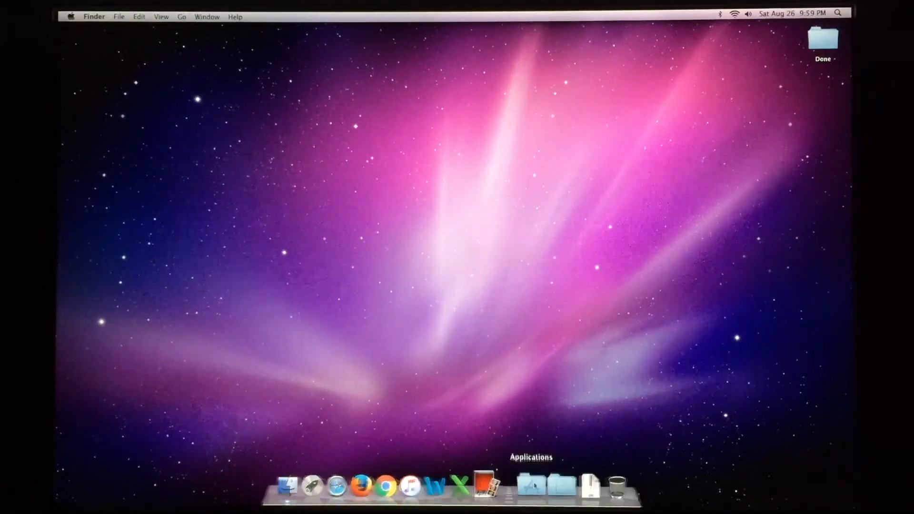
- Open the Applications stack and scroll through apps from Address Book to VMware
{"action": "left_click", "coordinate": [531, 484]}
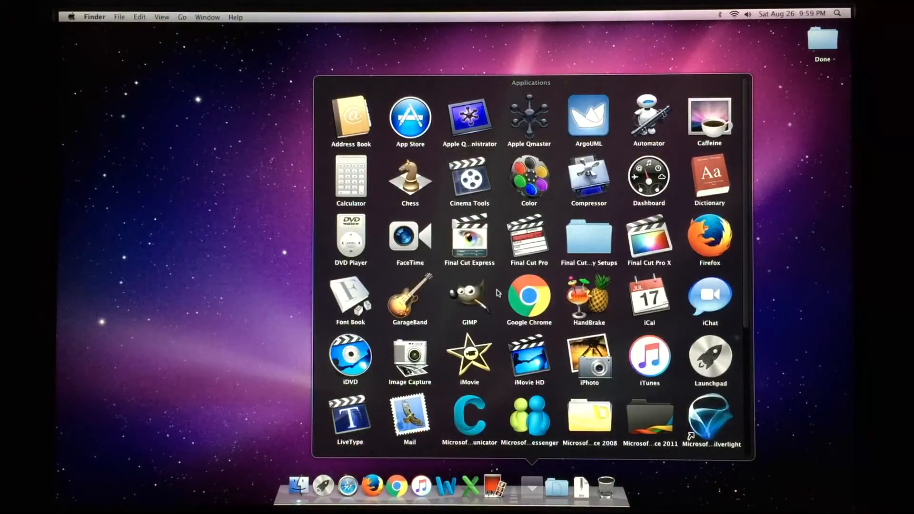
{"action": "mouse_move", "coordinate": [612, 347]}
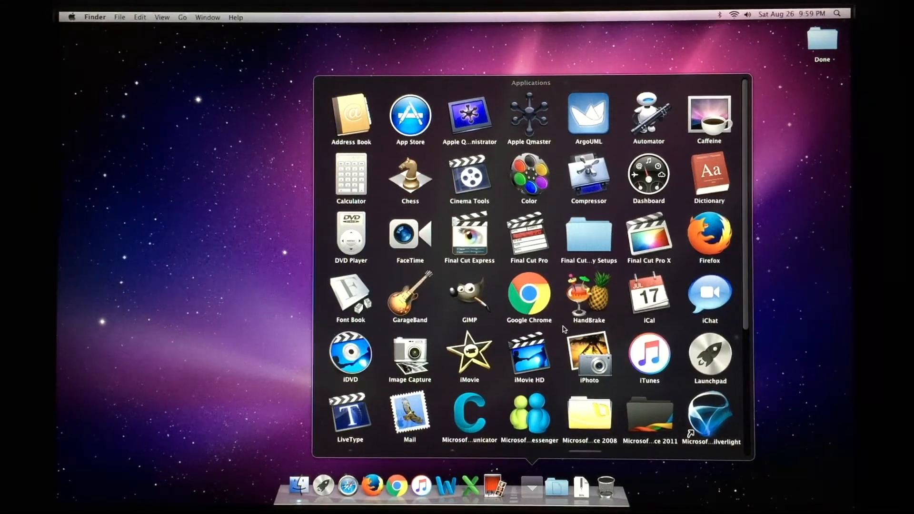
{"action": "scroll", "scroll_direction": "down", "scroll_amount": 3}
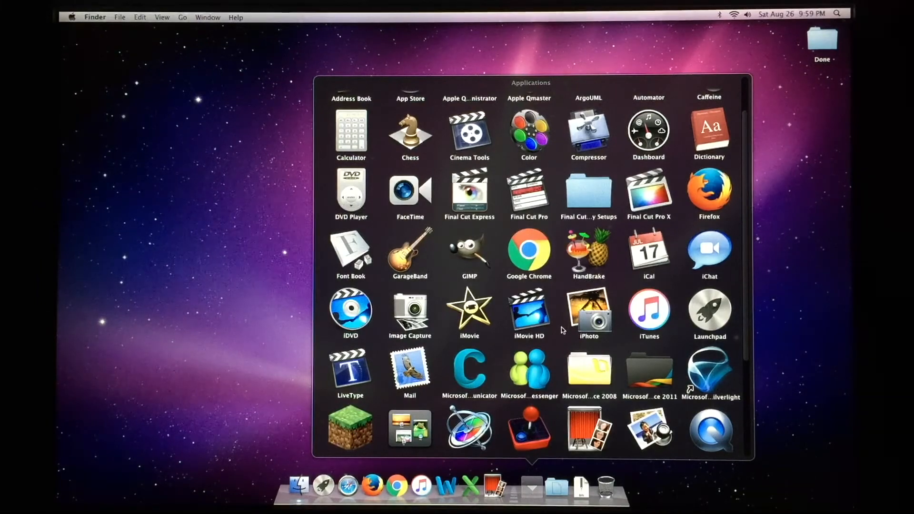
{"action": "scroll", "scroll_direction": "down", "scroll_amount": 3}
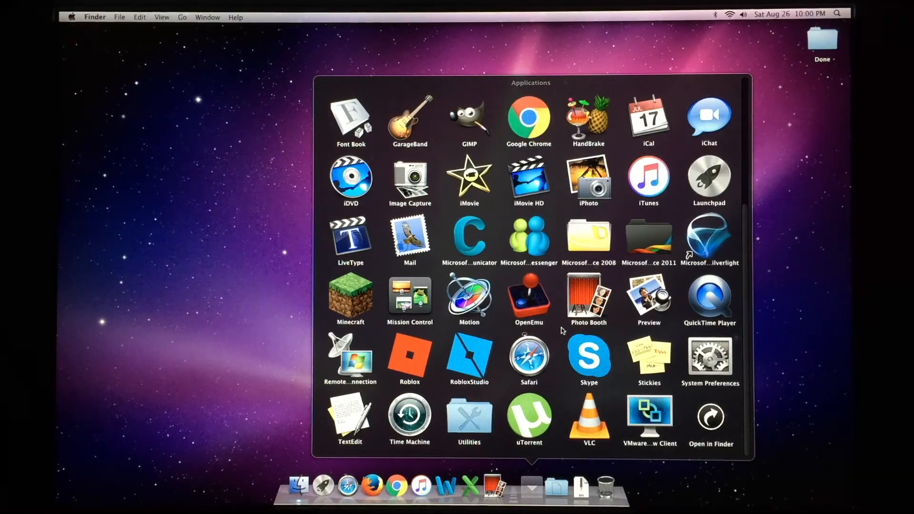
{"action": "mouse_move", "coordinate": [599, 370]}
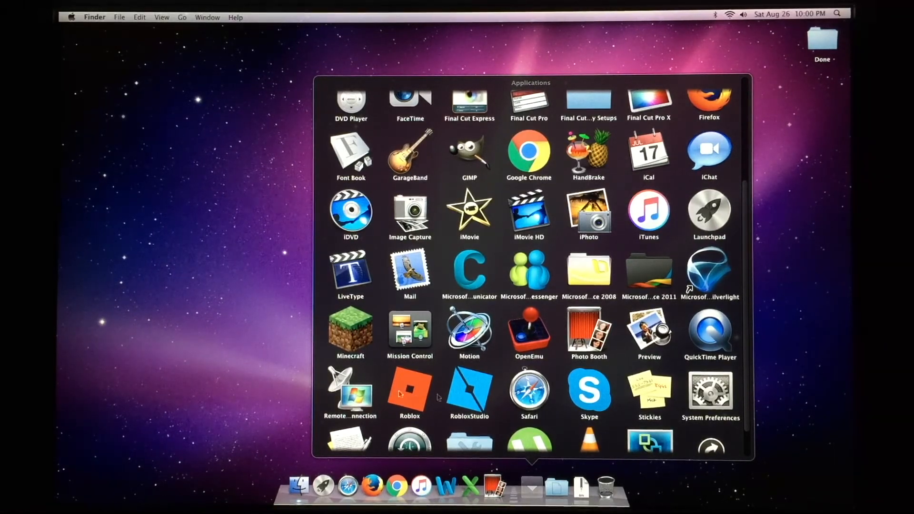
{"action": "mouse_move", "coordinate": [439, 399]}
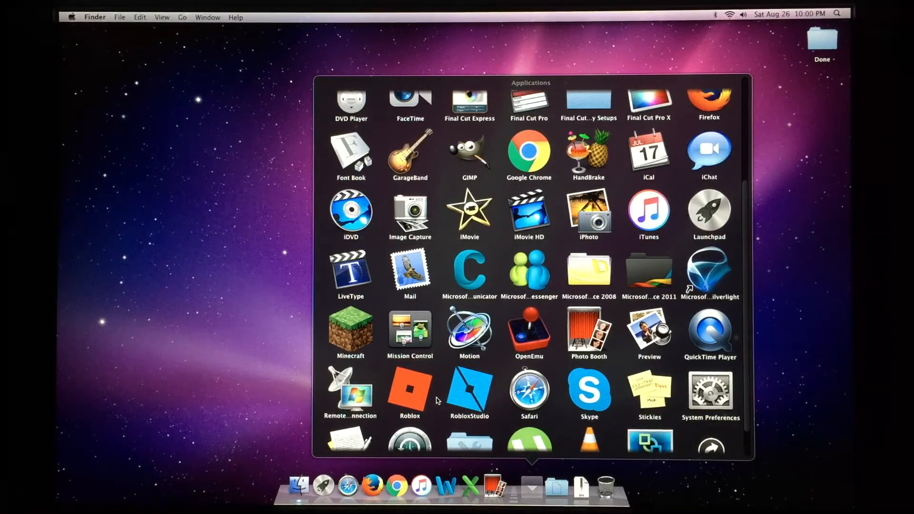
{"action": "mouse_move", "coordinate": [435, 370]}
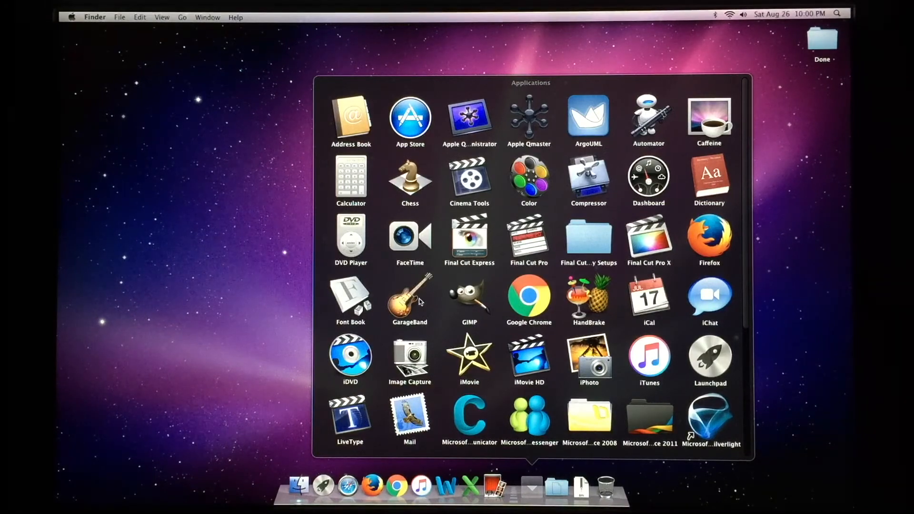
{"action": "scroll", "scroll_direction": "down", "scroll_amount": 3}
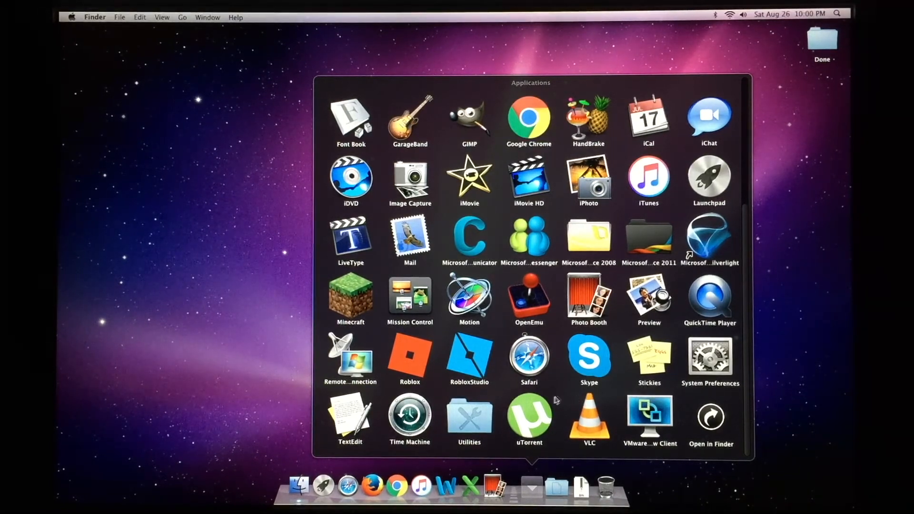
{"action": "mouse_move", "coordinate": [495, 390]}
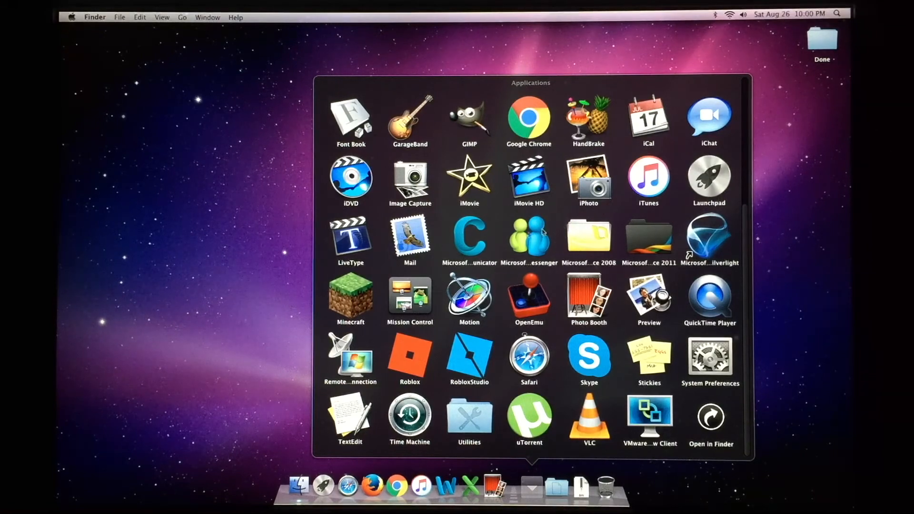
{"action": "mouse_move", "coordinate": [162, 192]}
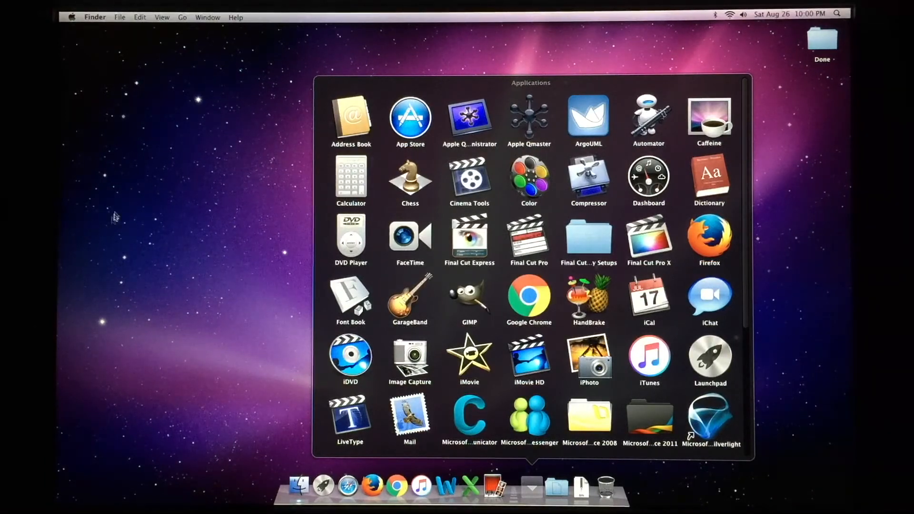
- Dismiss the Applications grid and open the Apple menu for shutdown options
{"action": "left_click", "coordinate": [530, 485]}
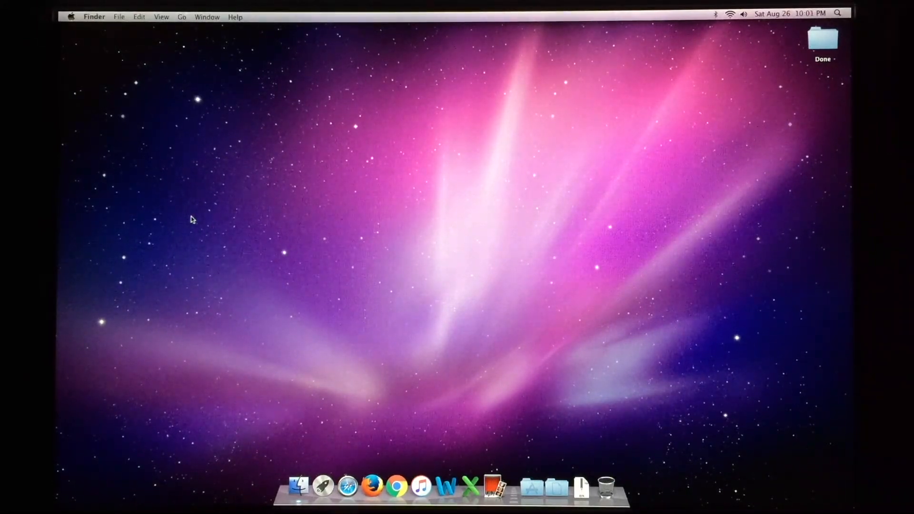
{"action": "mouse_move", "coordinate": [349, 74]}
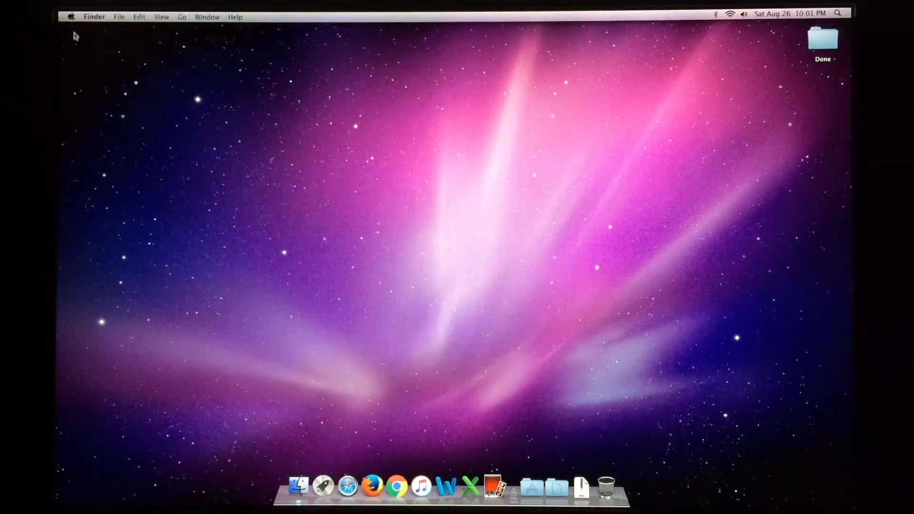
{"action": "left_click", "coordinate": [71, 16]}
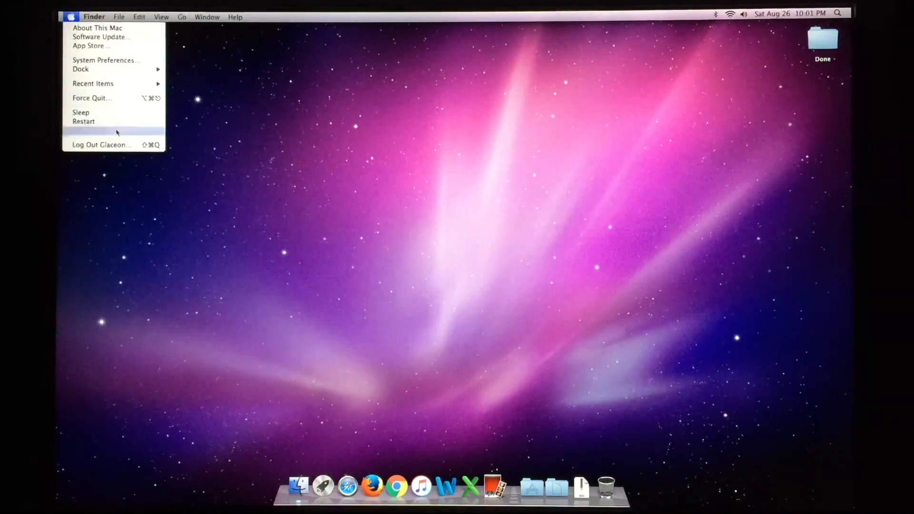